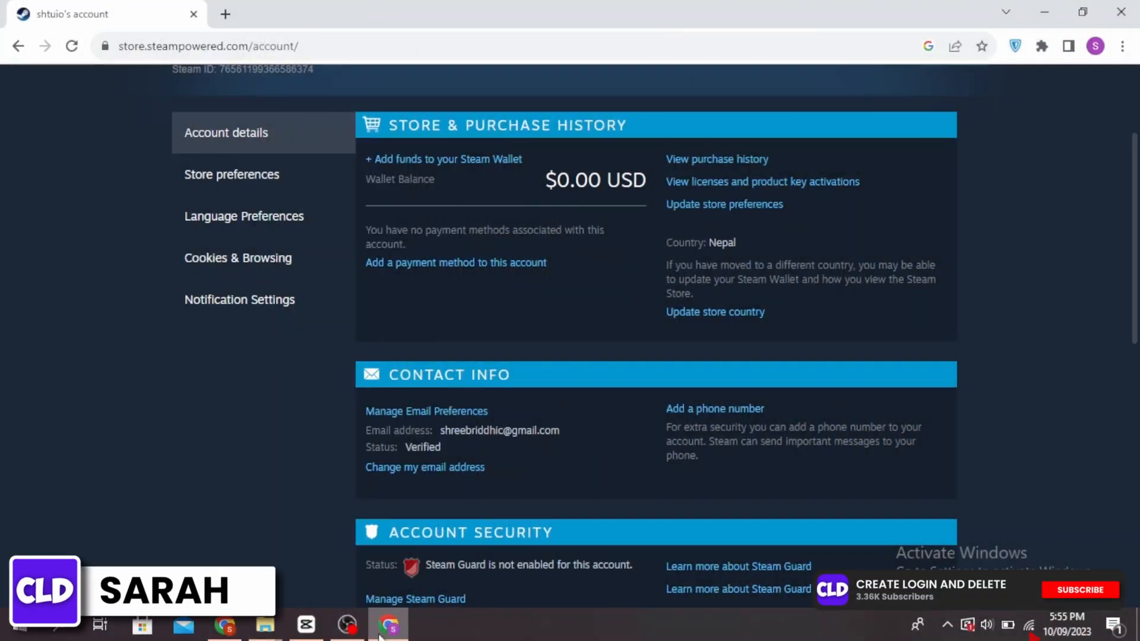
# Step: Reach Account Security on the account page and start 'Change my password'
pyautogui.click(1080, 590)
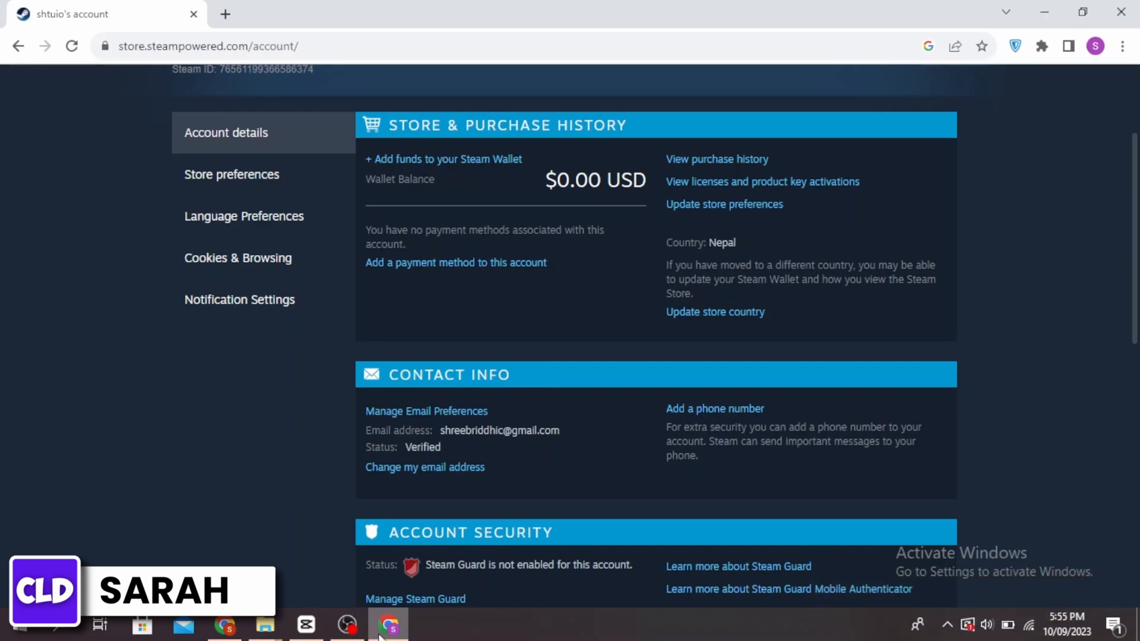
pyautogui.scroll(-3)
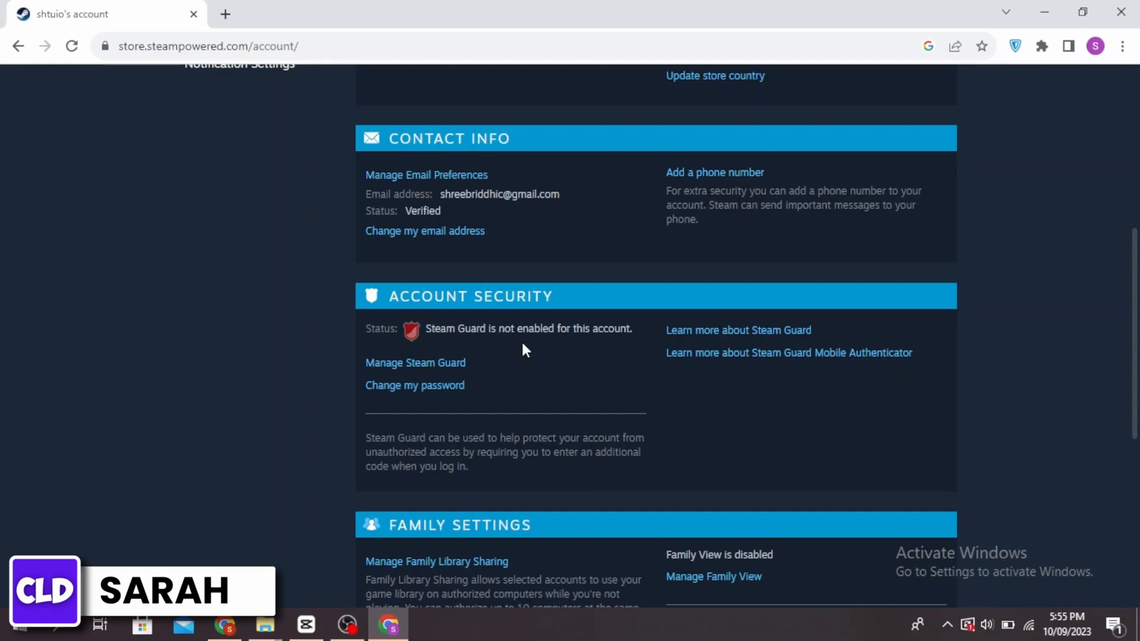
pyautogui.moveTo(525, 297)
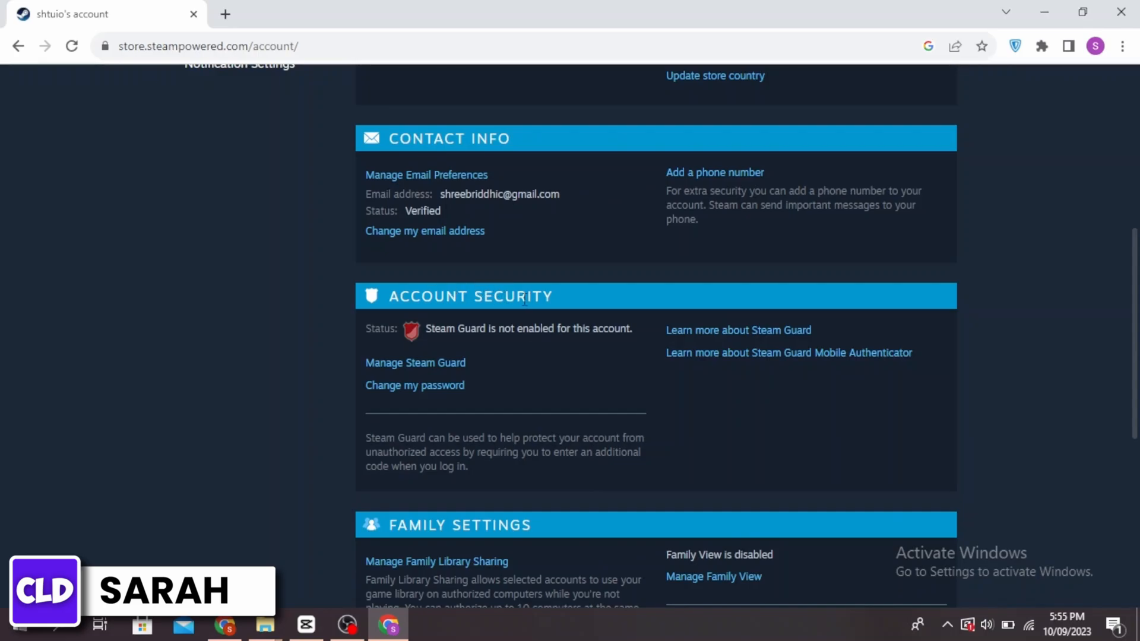
pyautogui.moveTo(408, 403)
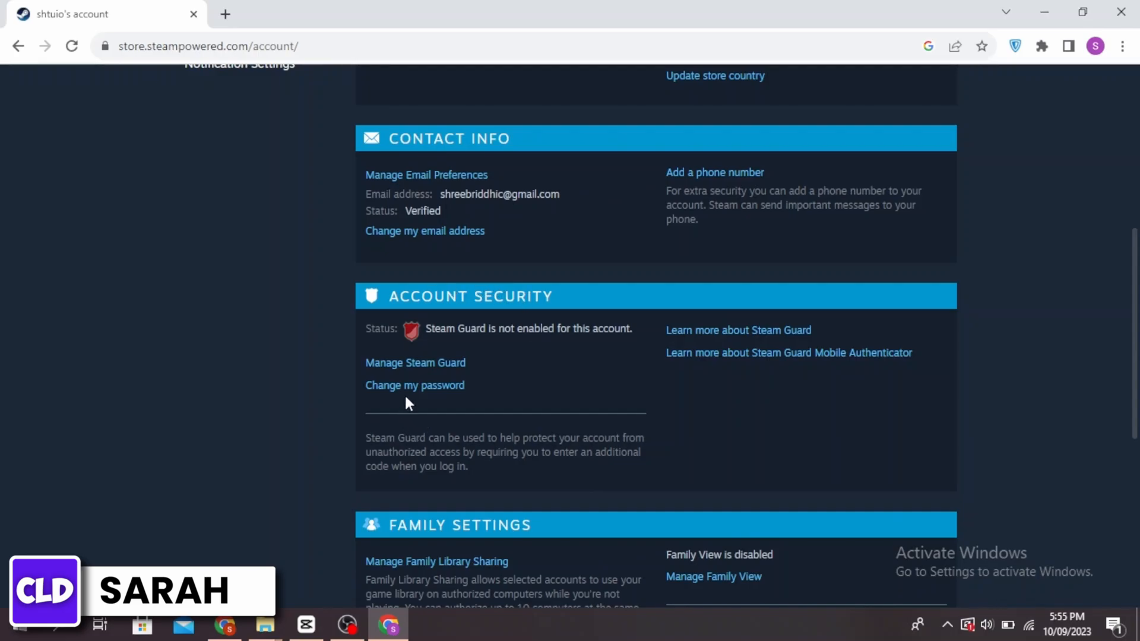
pyautogui.click(414, 384)
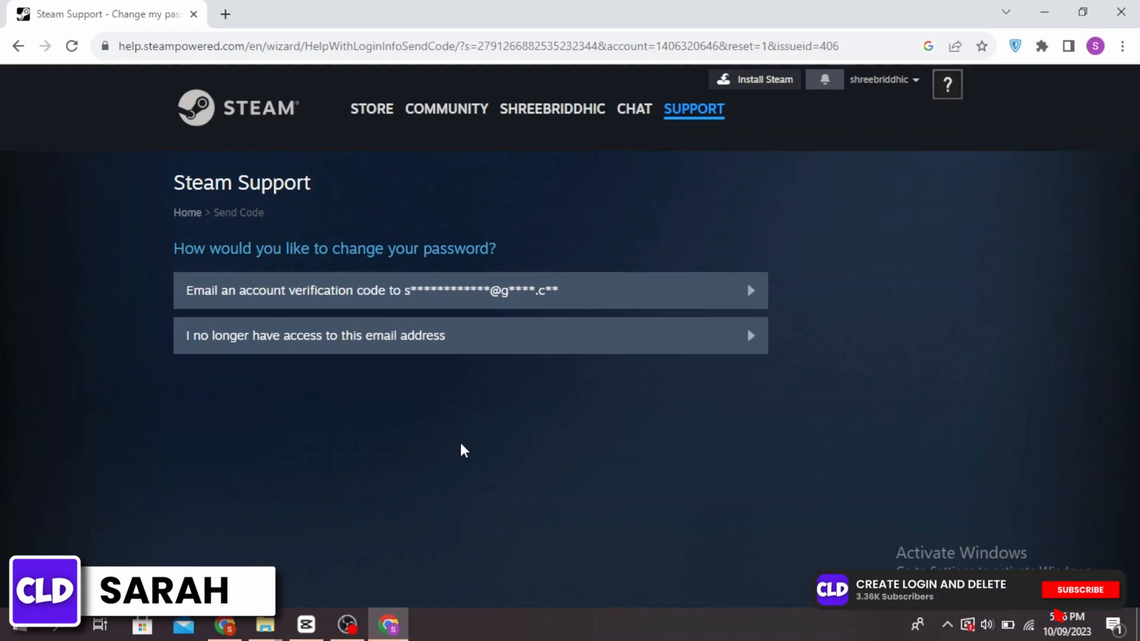
pyautogui.moveTo(280, 296)
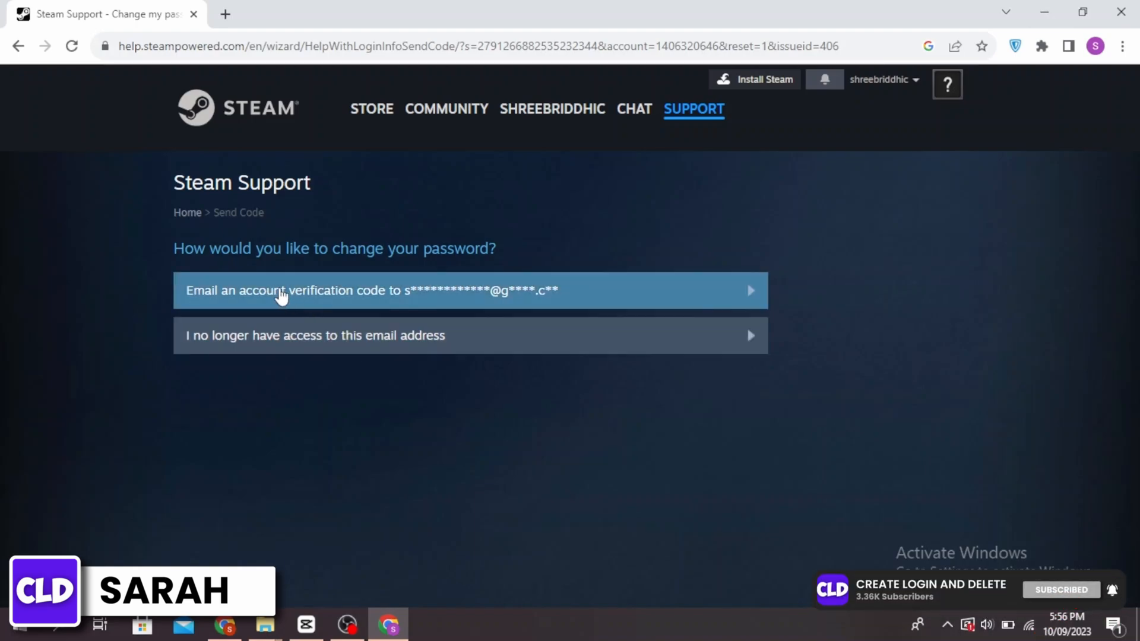
pyautogui.moveTo(459, 447)
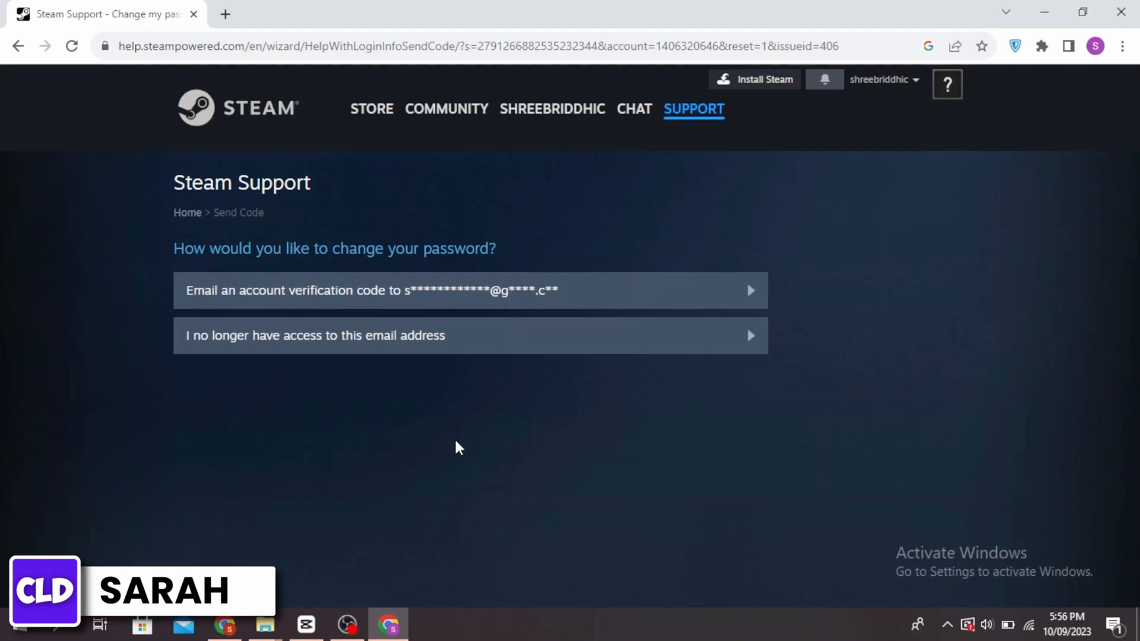
pyautogui.moveTo(315, 335)
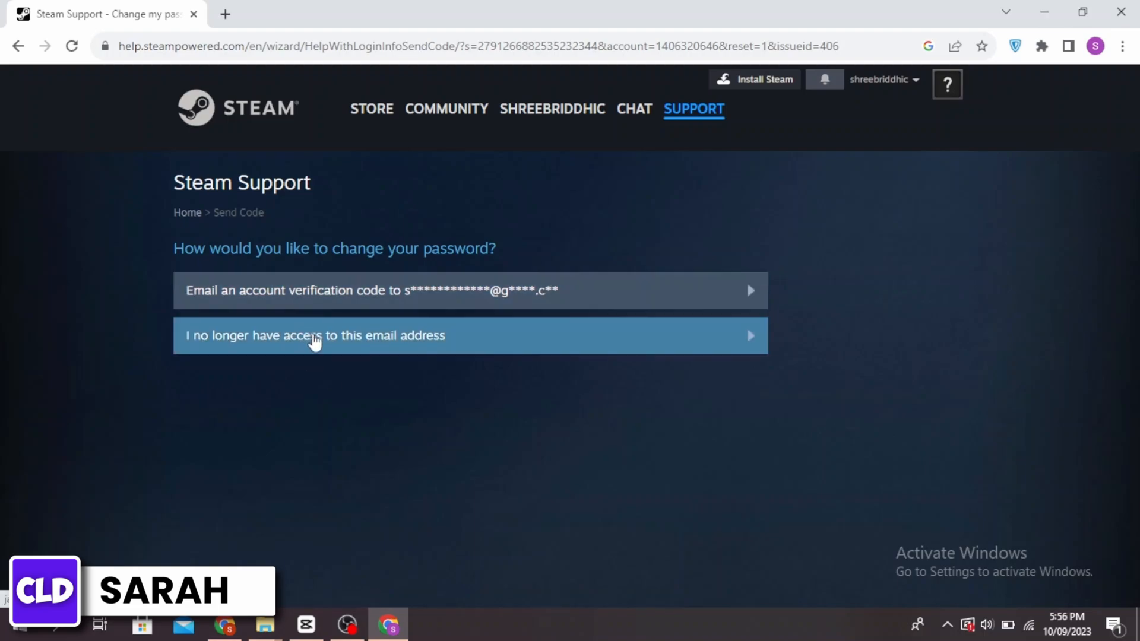
pyautogui.moveTo(385, 319)
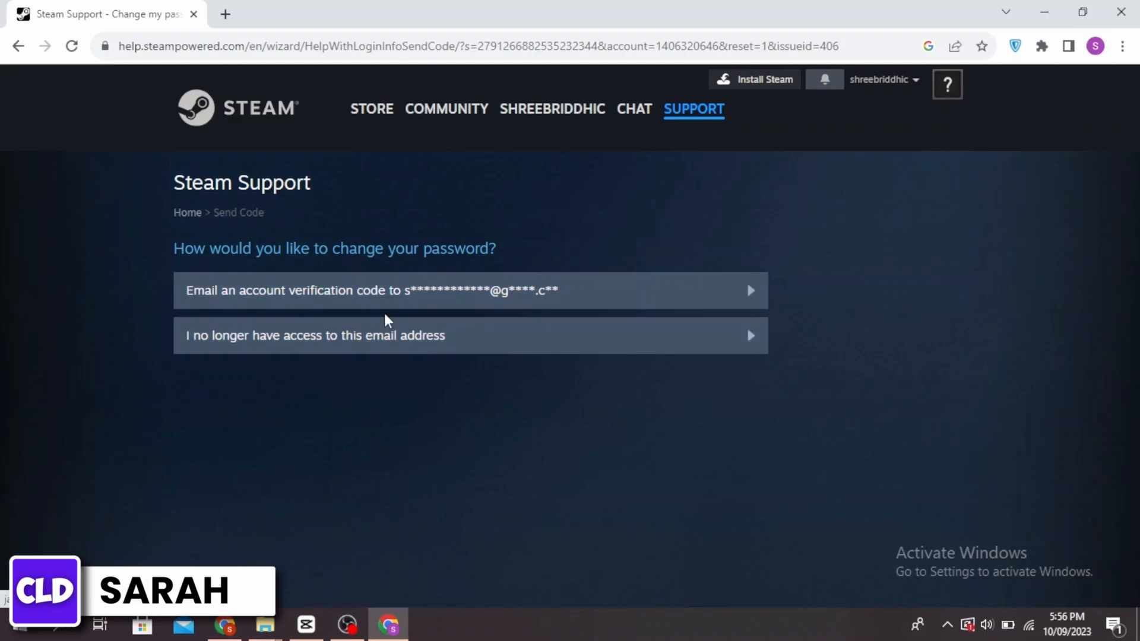
# Step: Choose 'I no longer have access to this email address' to reveal the recovery request form
pyautogui.click(316, 335)
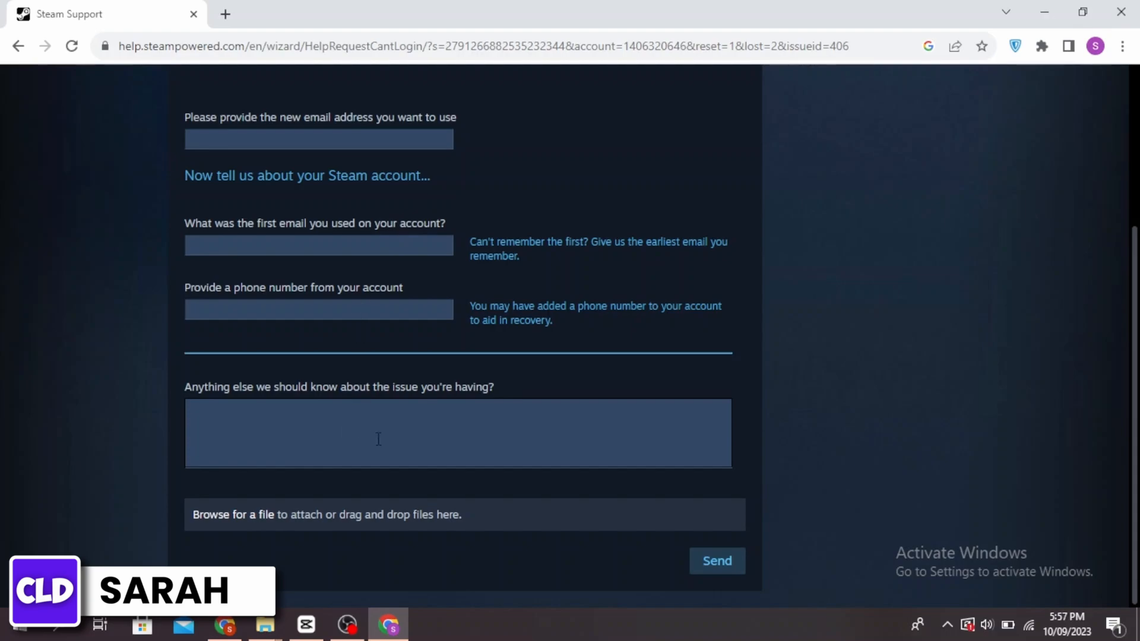
pyautogui.moveTo(573, 480)
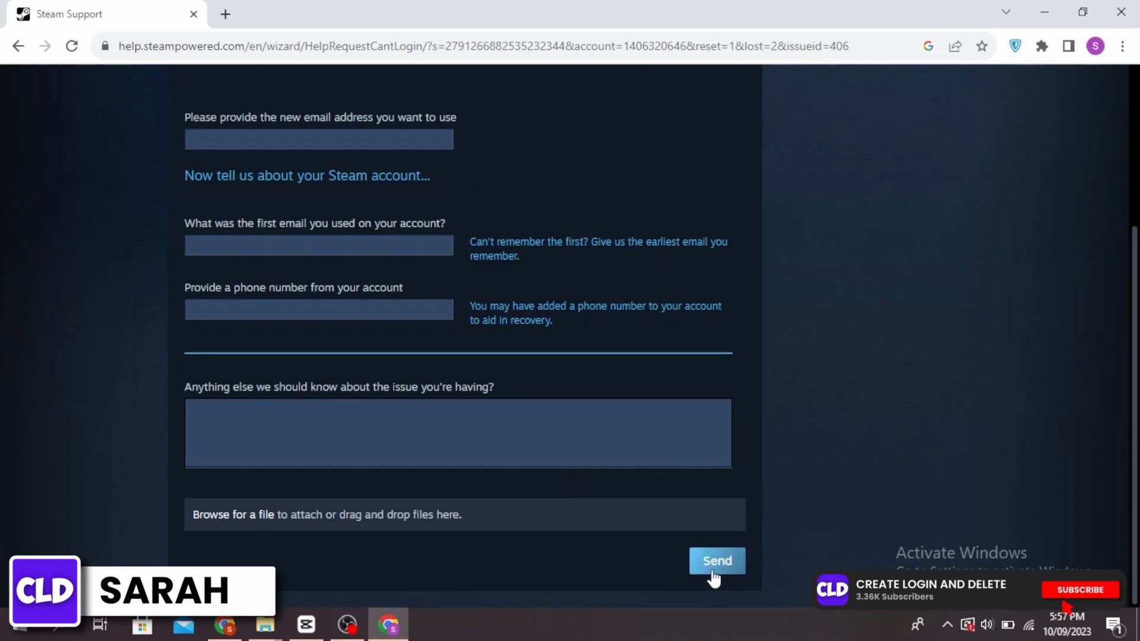
pyautogui.moveTo(819, 513)
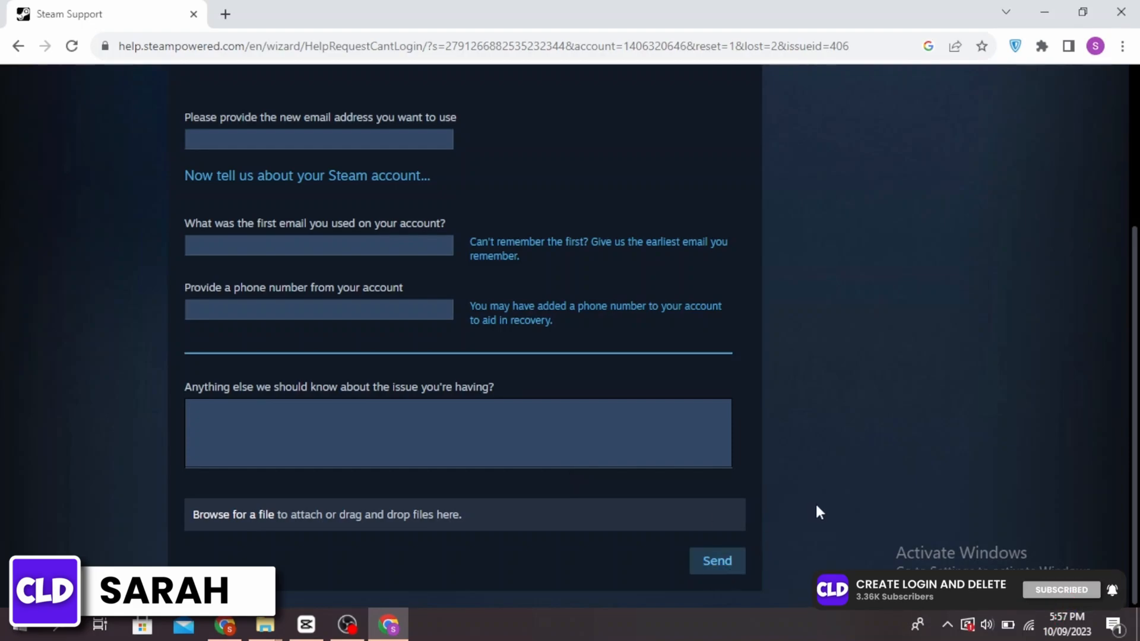